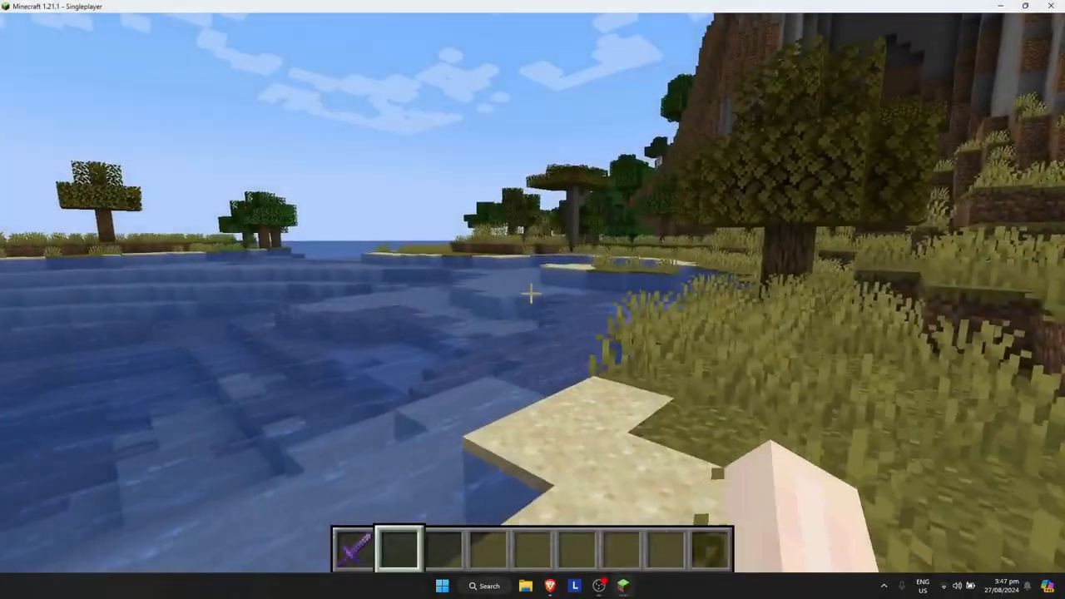
# Quit the nyeye world to the title screen and bring up the Singleplayer world list
pyautogui.press('Escape')
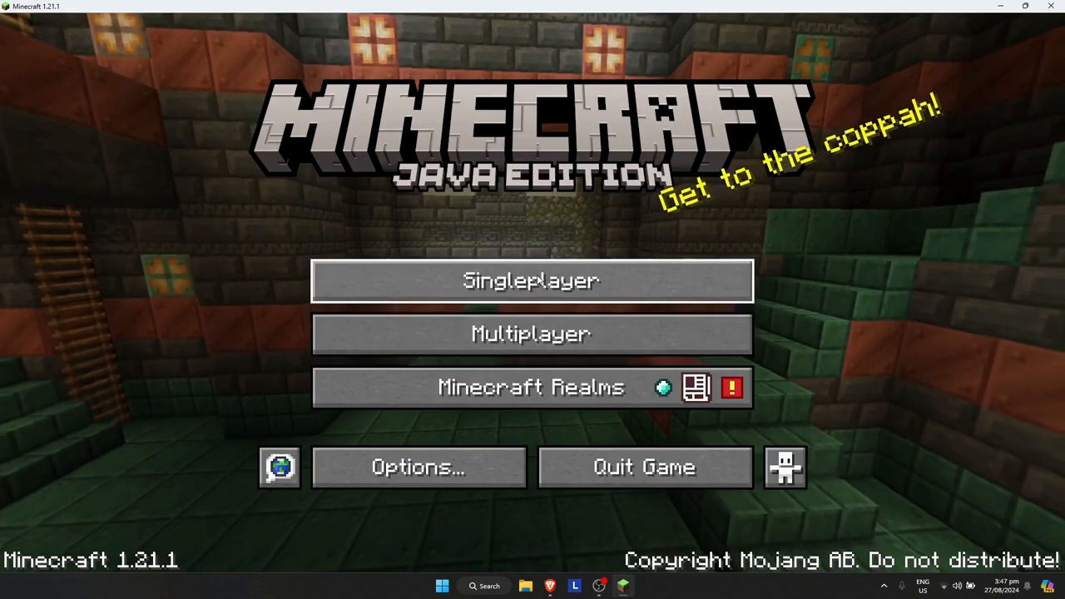
pyautogui.click(530, 280)
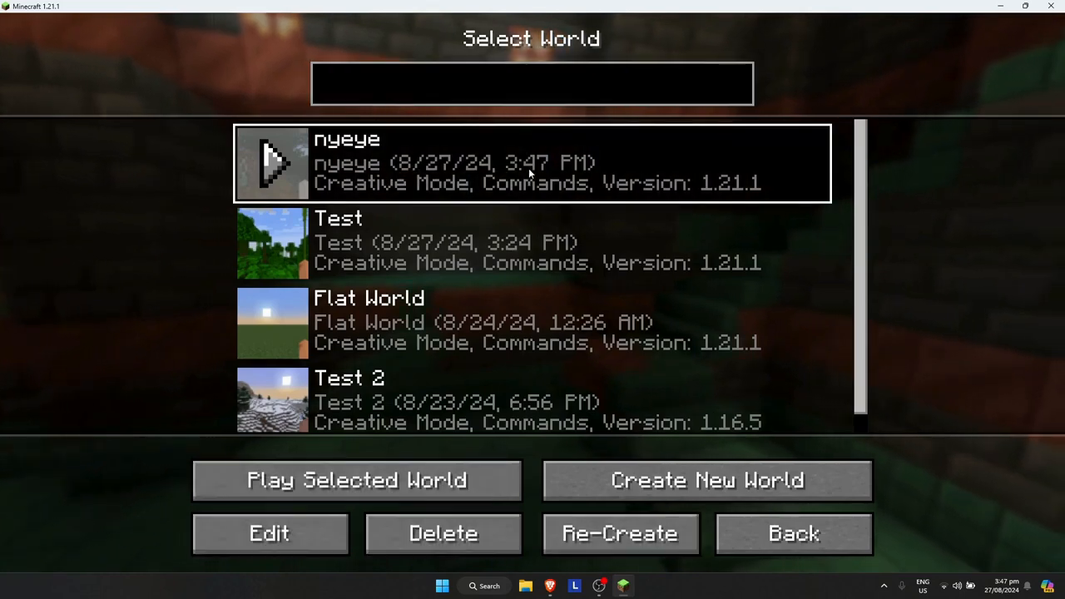
# Edit the selected nyeye world and reveal its save folder in File Explorer
pyautogui.click(269, 532)
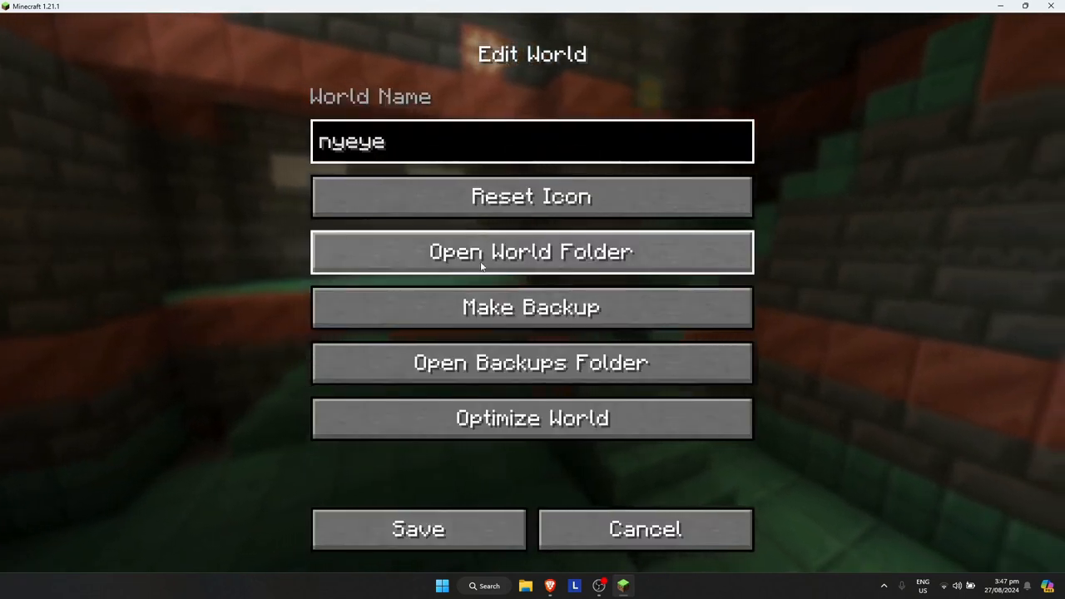
pyautogui.click(530, 251)
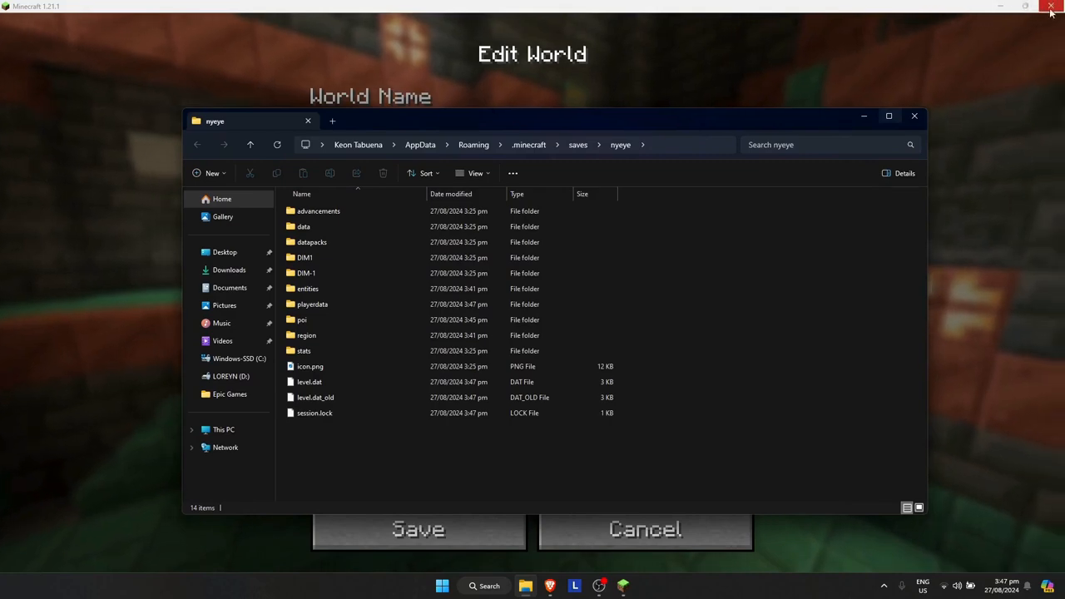
# In File Explorer, go up to the saves folder and select the nyeye world folder
pyautogui.click(1049, 7)
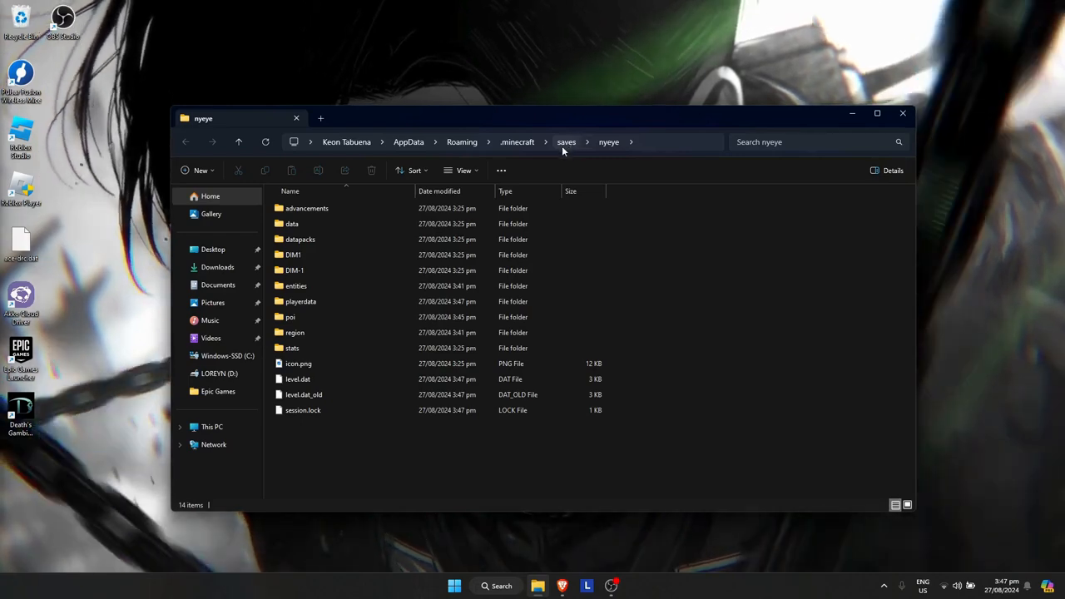
pyautogui.click(566, 142)
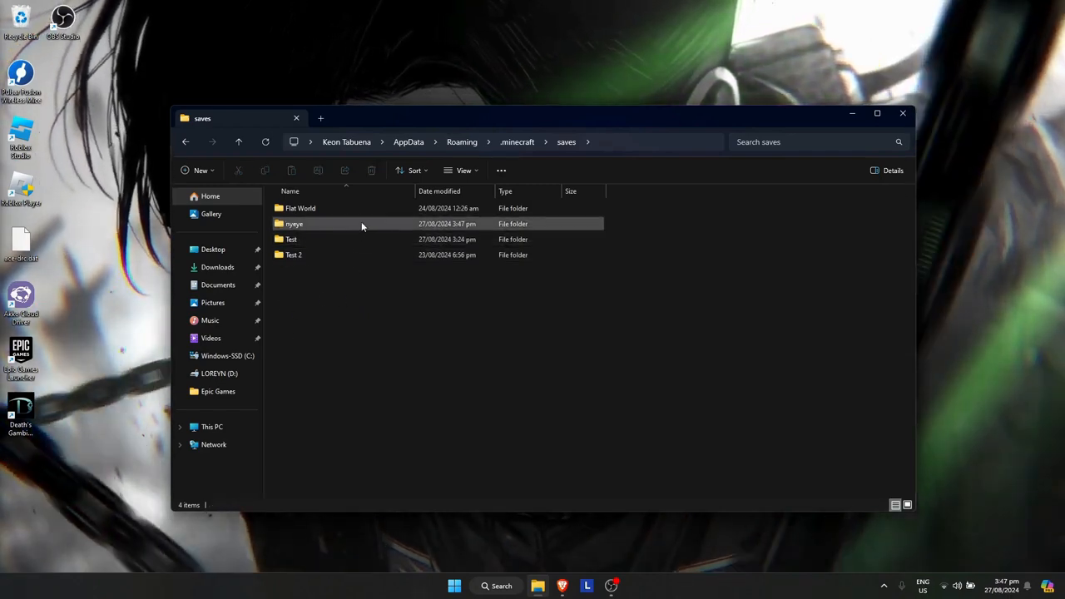
pyautogui.click(292, 223)
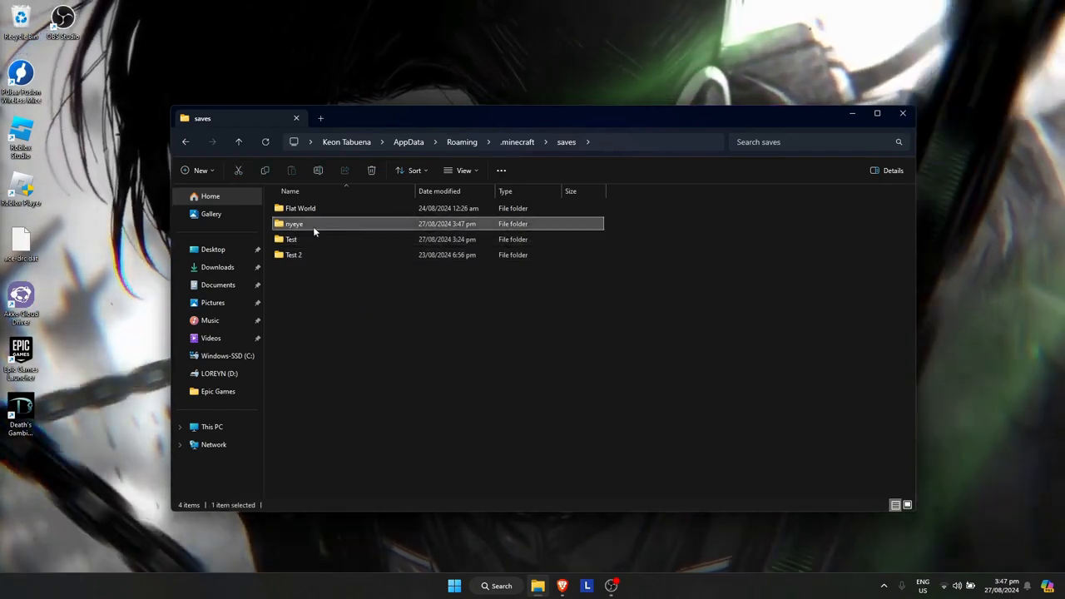
# Copy the nyeye folder and paste a duplicate of it into the saves folder
pyautogui.rightClick(292, 222)
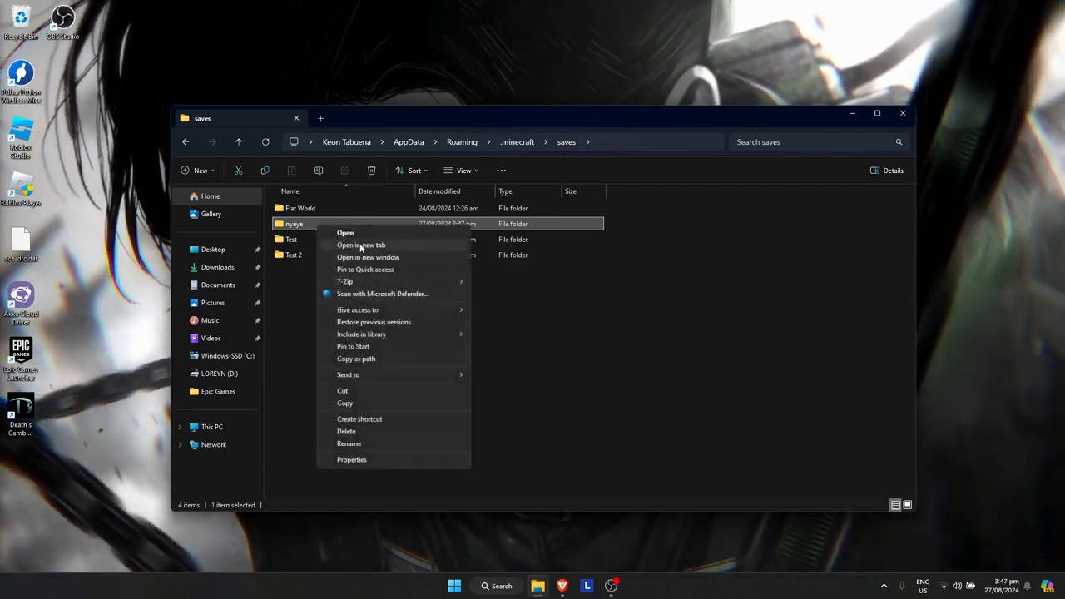
pyautogui.click(370, 305)
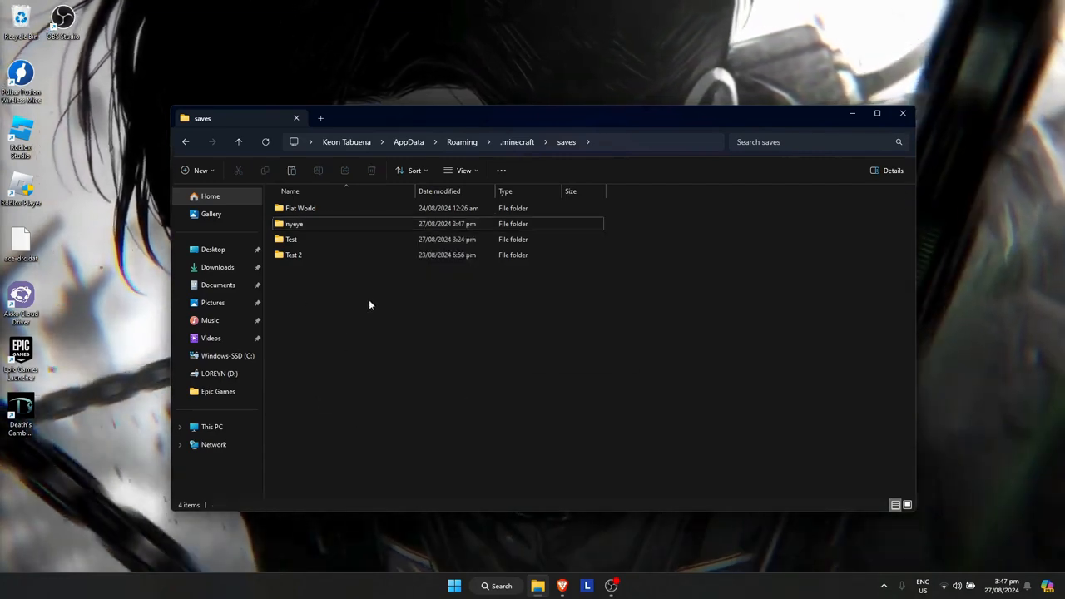
pyautogui.rightClick(369, 304)
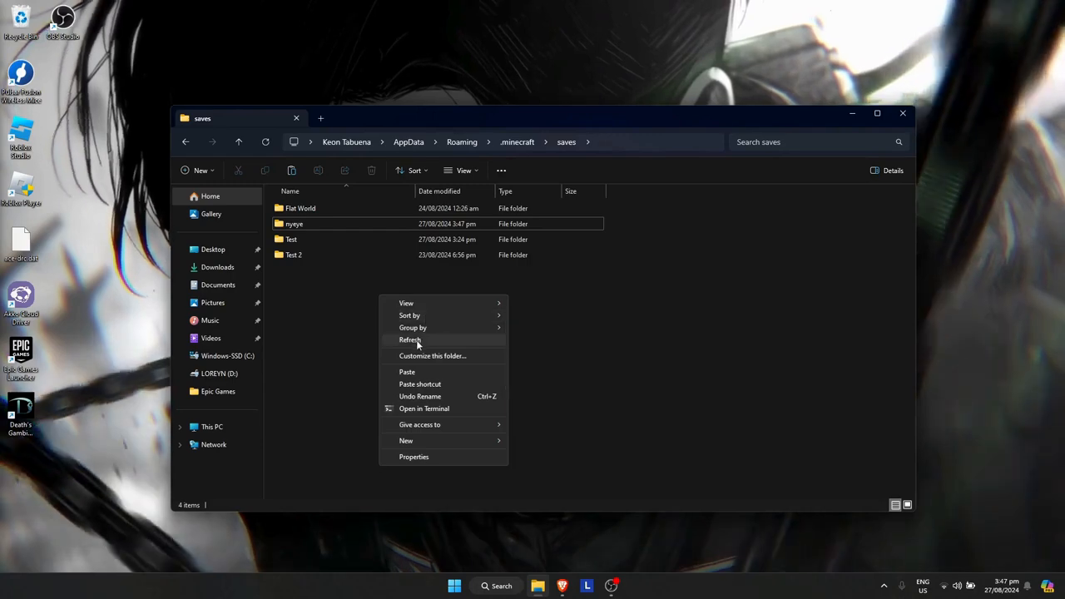
pyautogui.click(406, 373)
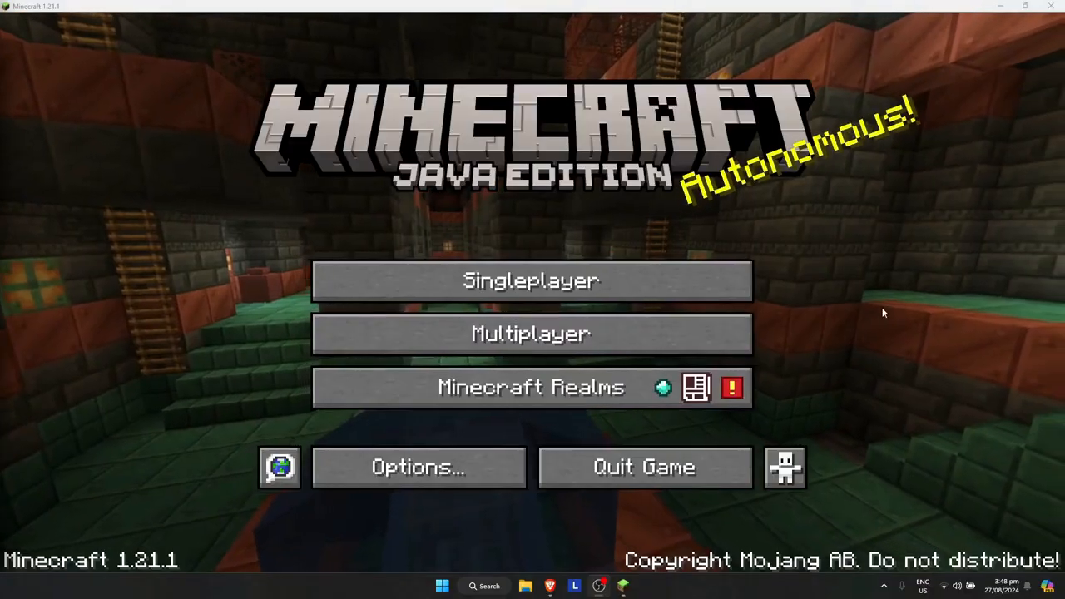
# Return to the Singleplayer list showing nyeye alongside its new 'nyeye - Copy' world
pyautogui.click(531, 280)
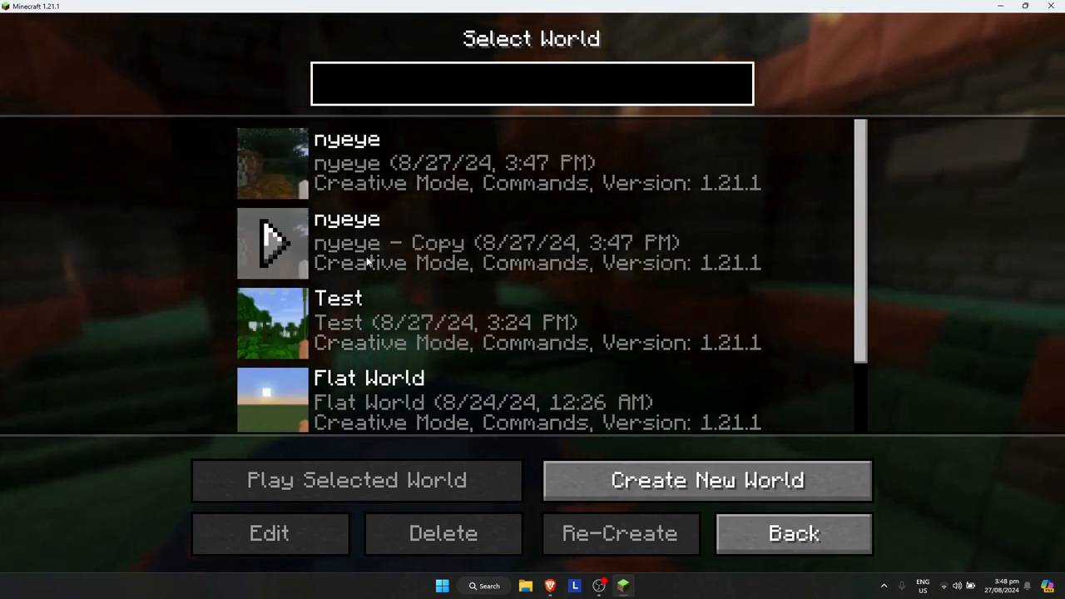
pyautogui.click(532, 83)
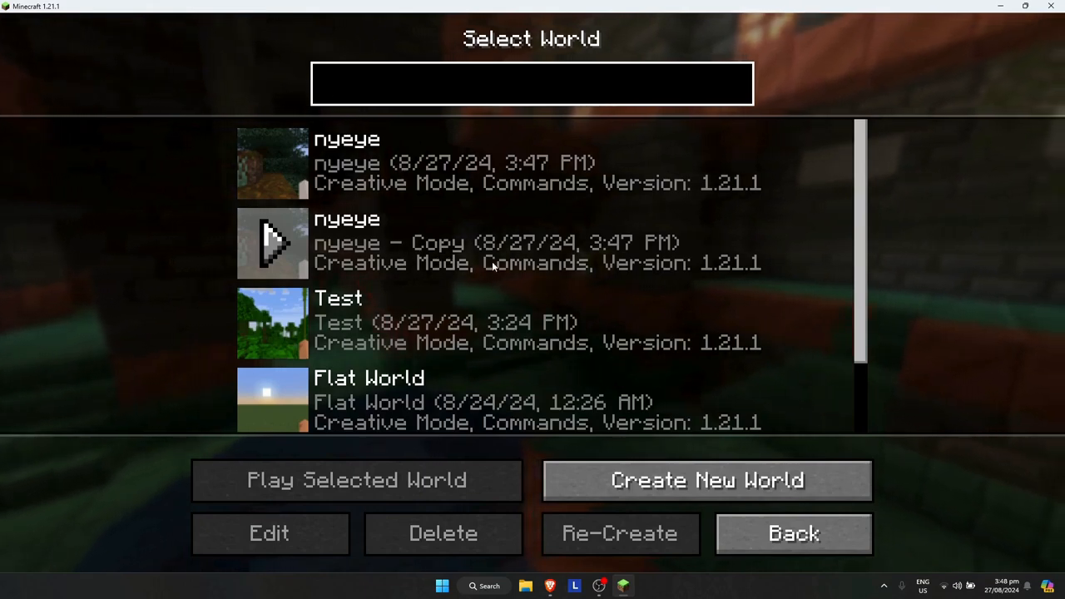
pyautogui.click(531, 83)
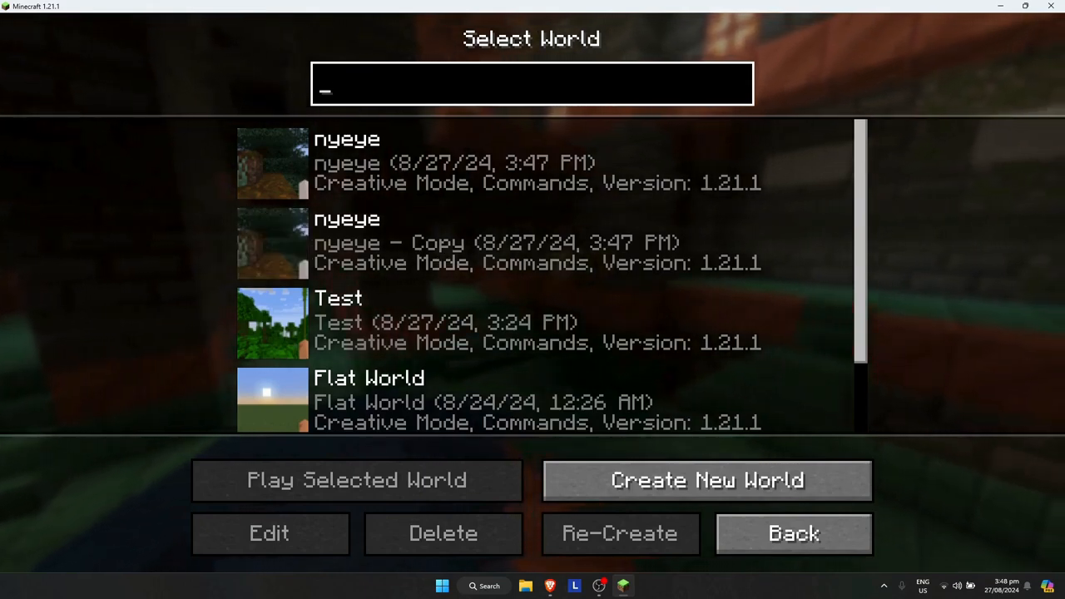